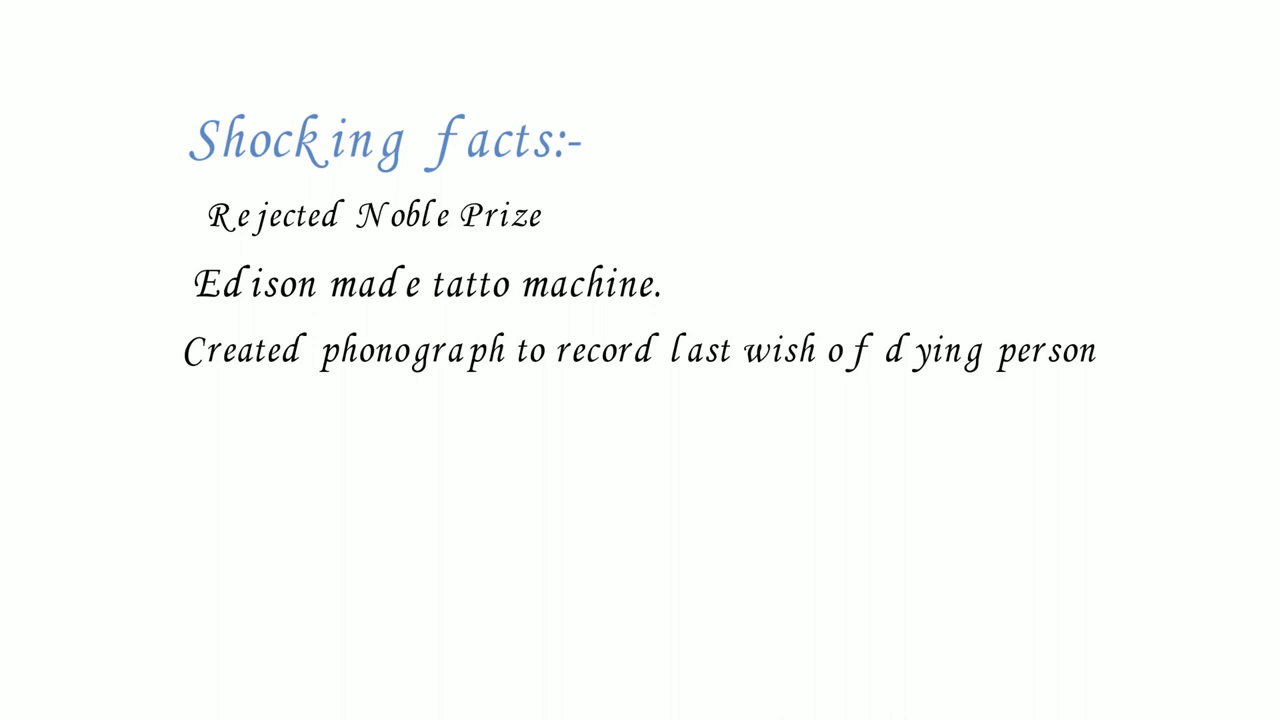
scroll(up, 3)
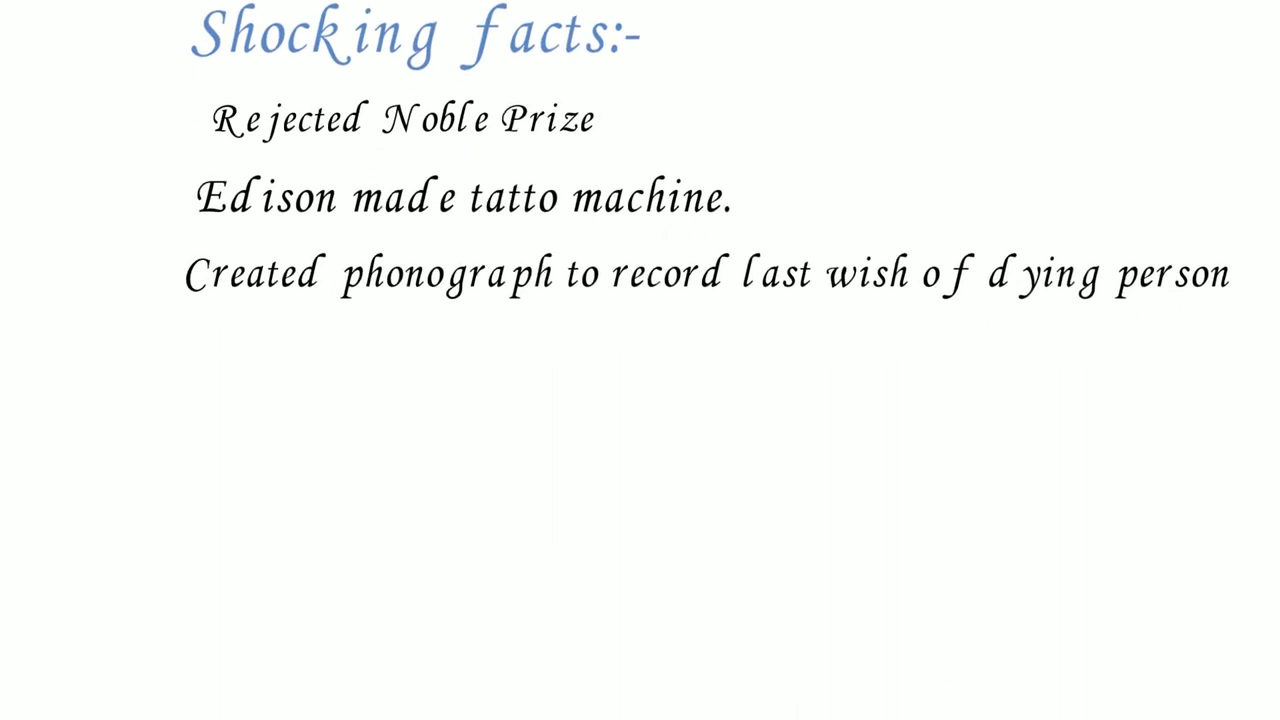